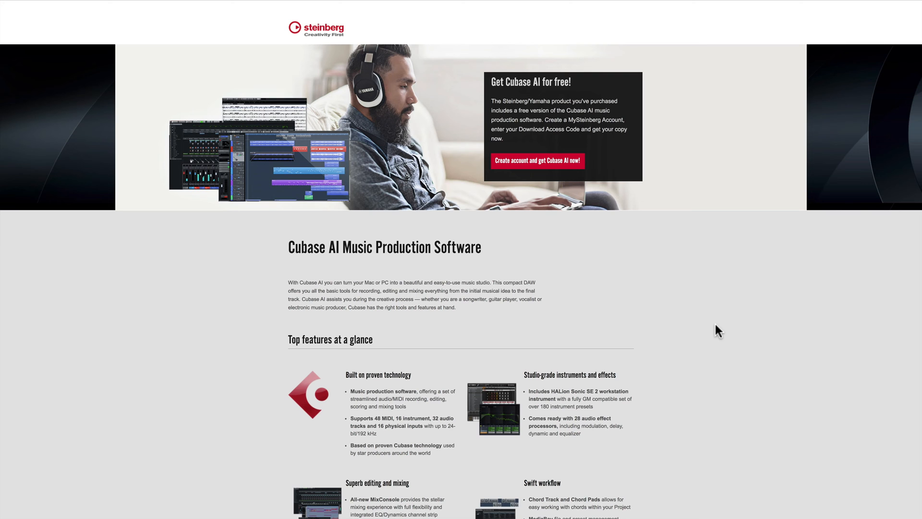
# - Start creating a MySteinberg account via 'Create account and get Cubase AI now!'
pyautogui.scroll(-3)
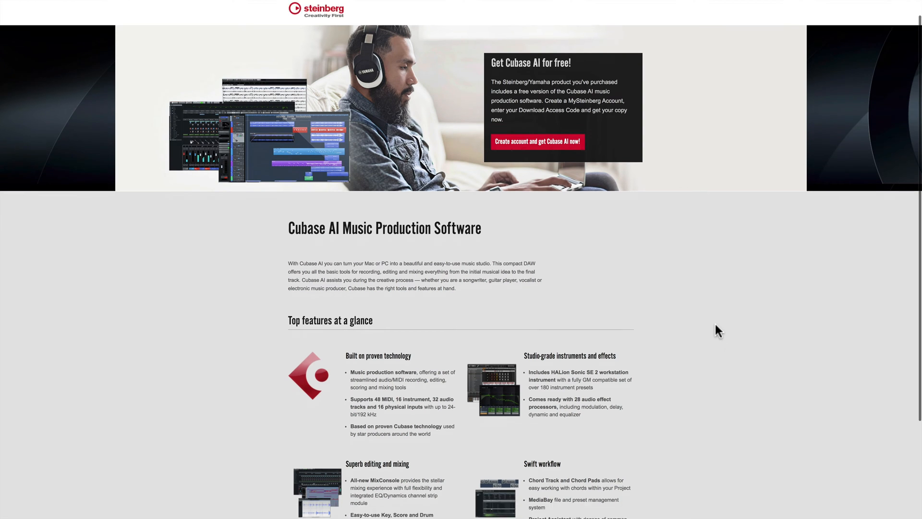
pyautogui.scroll(-3)
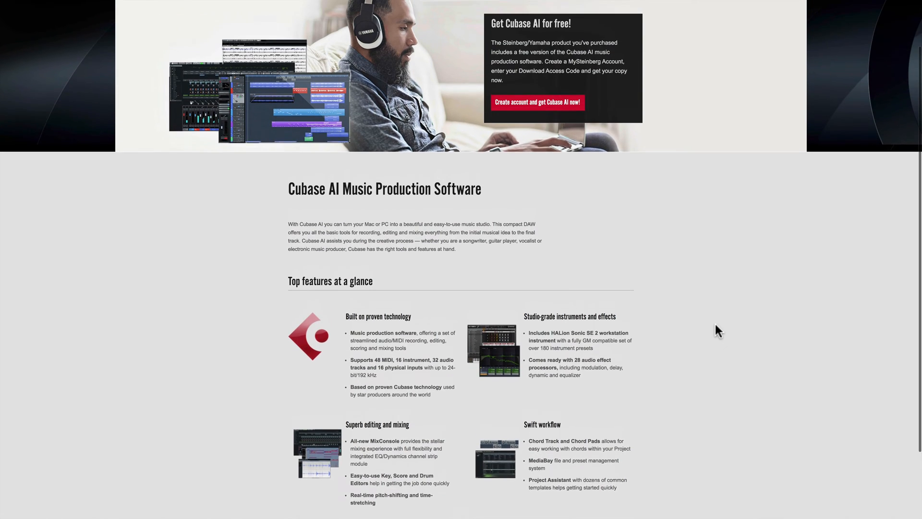
pyautogui.click(536, 103)
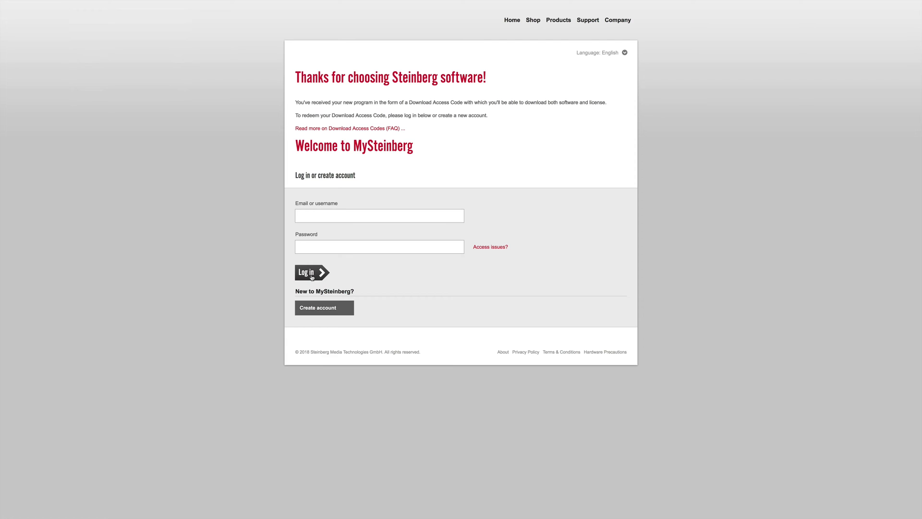
pyautogui.moveTo(316, 307)
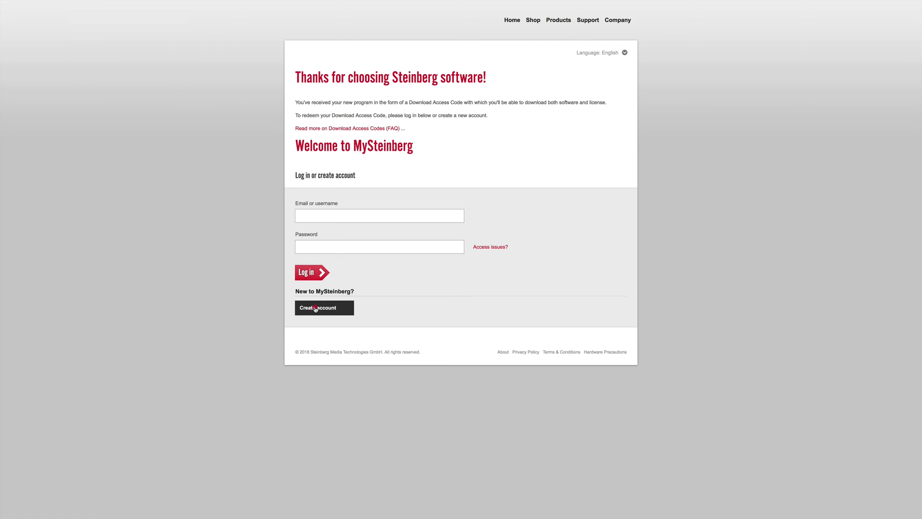
pyautogui.click(323, 307)
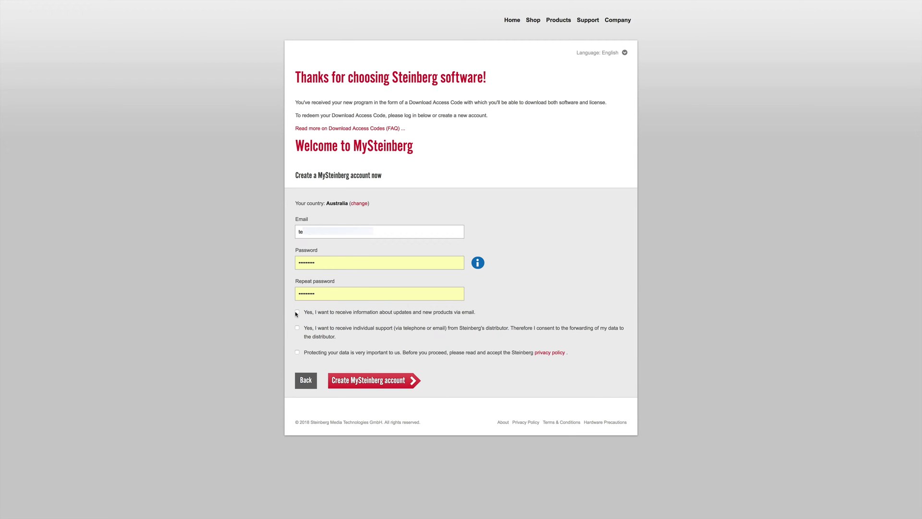
# - Accept update emails, distributor support and the privacy policy, then create the MySteinberg account
pyautogui.click(298, 327)
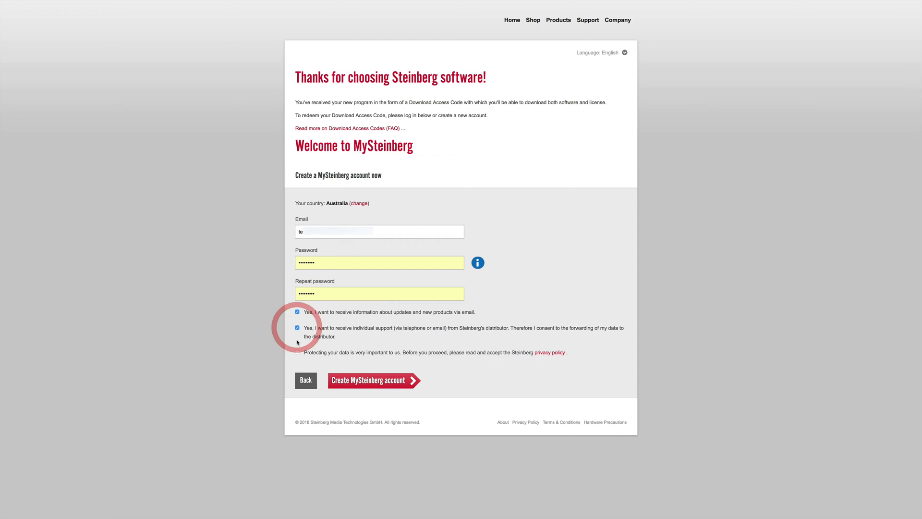
pyautogui.click(297, 352)
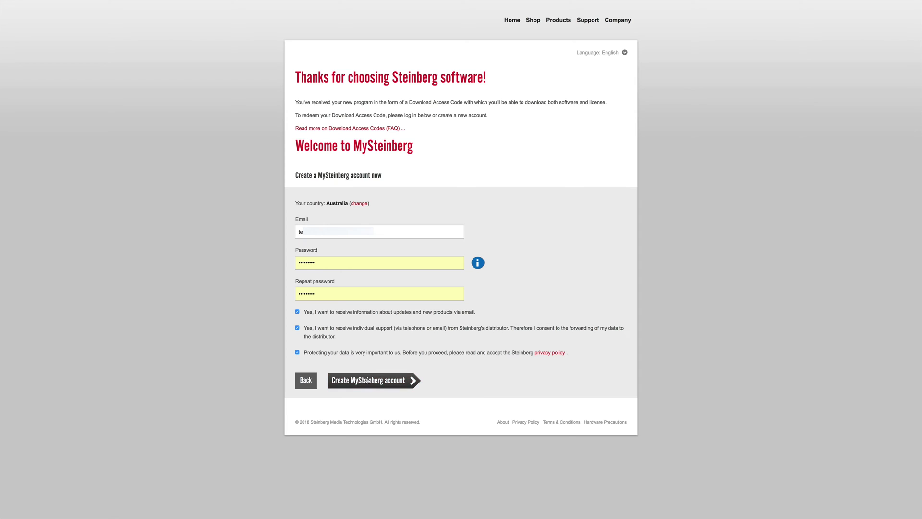
pyautogui.click(373, 381)
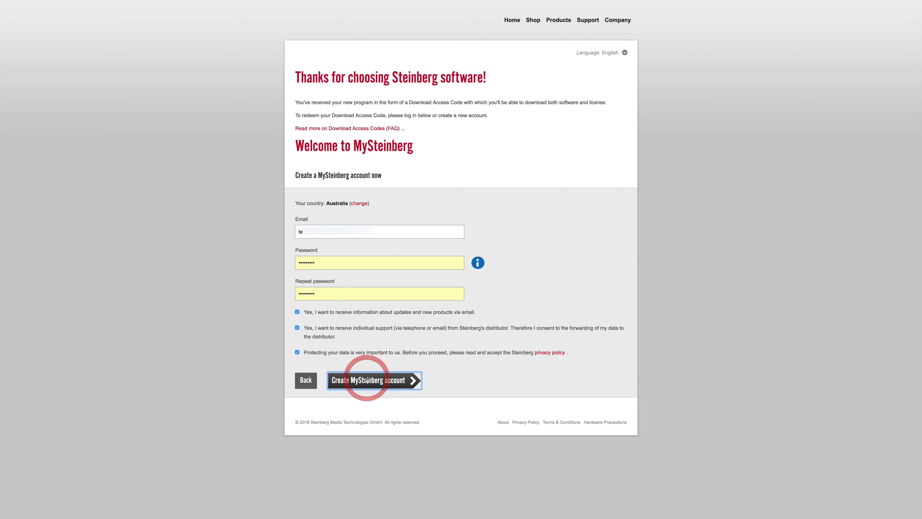
pyautogui.click(371, 380)
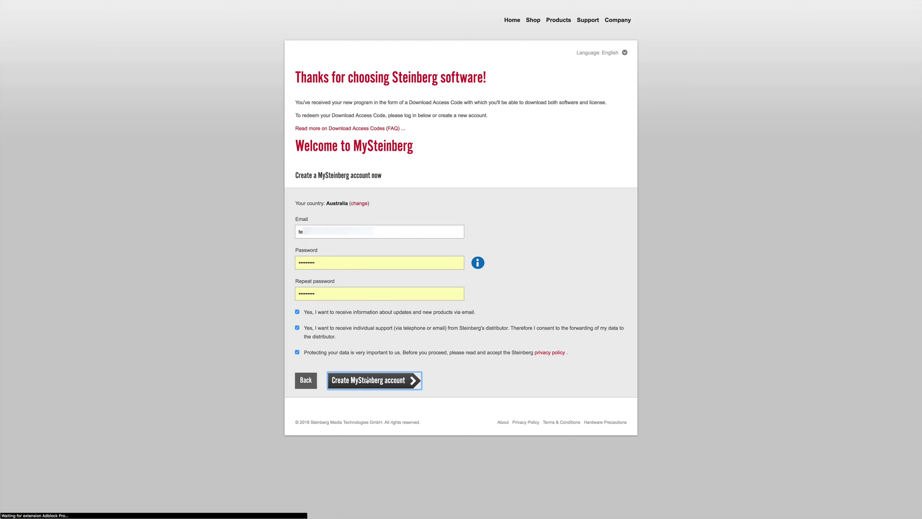
pyautogui.click(374, 380)
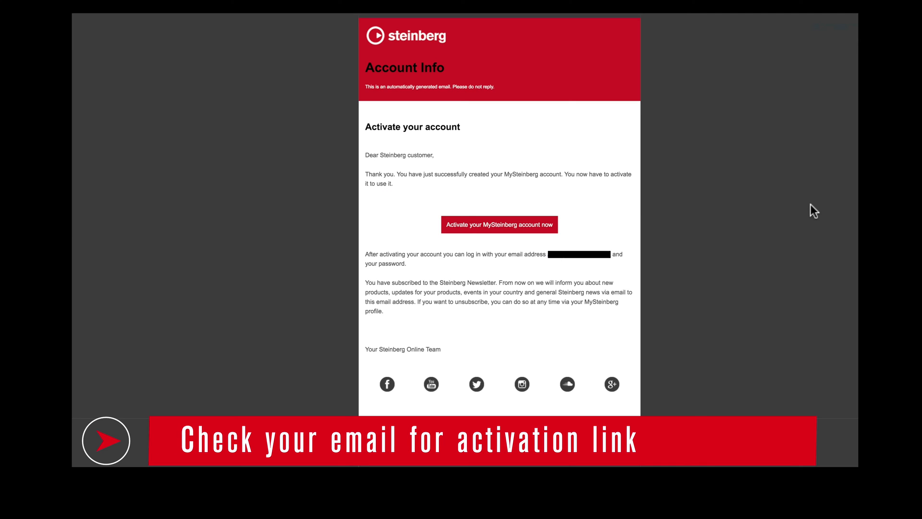
# - Log into the activated account and begin registering software with a Download Access Code
pyautogui.click(498, 225)
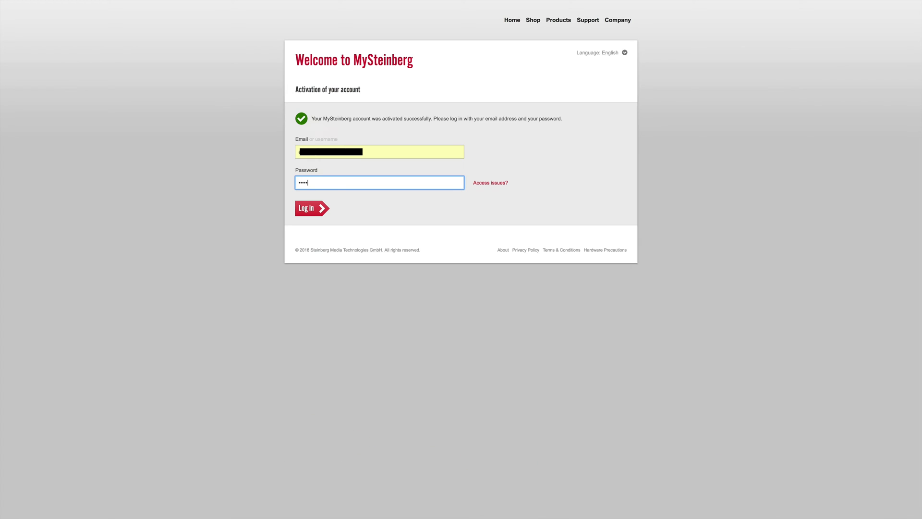
pyautogui.click(307, 208)
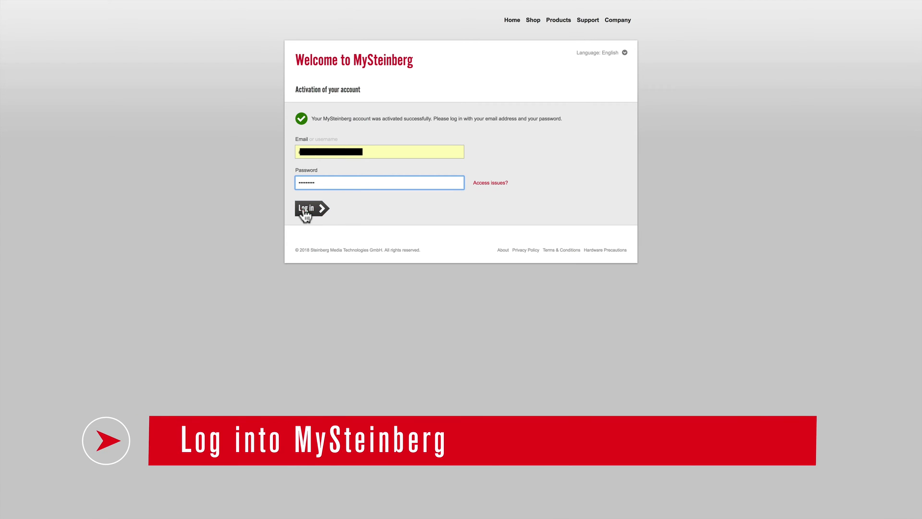
pyautogui.click(308, 208)
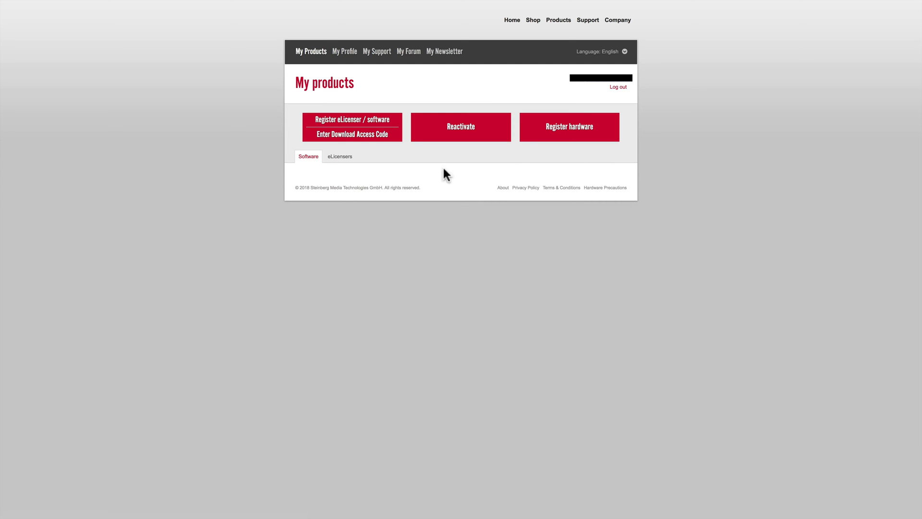
pyautogui.moveTo(569, 127)
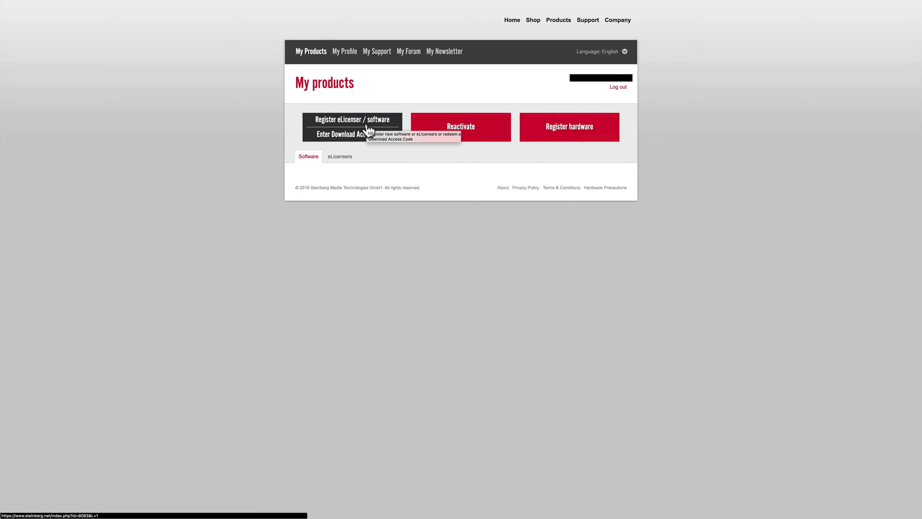
pyautogui.click(352, 119)
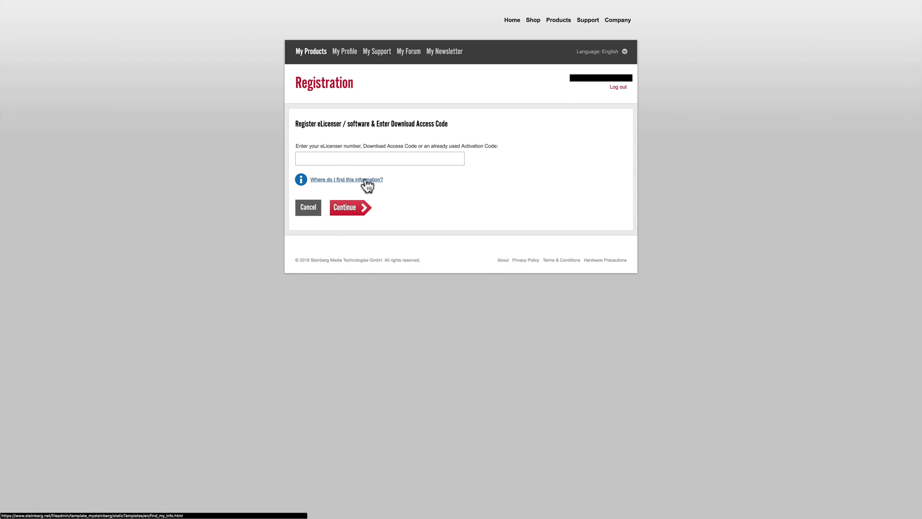
# - View the help slides on where to find the Download Access Code, then close them
pyautogui.click(346, 180)
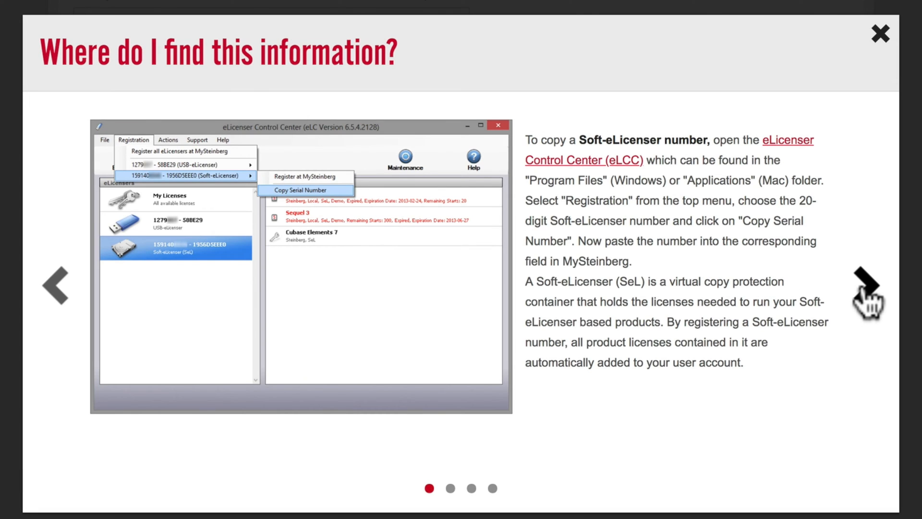
pyautogui.click(865, 285)
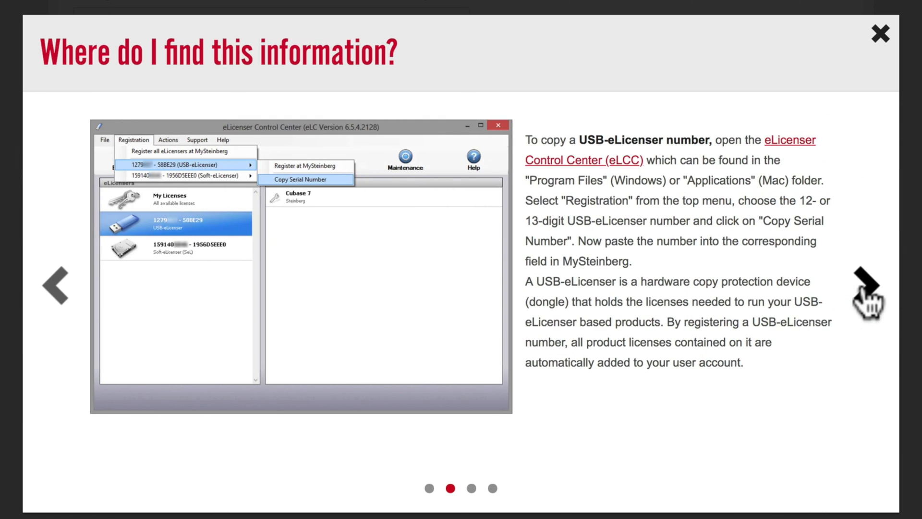
pyautogui.click(866, 285)
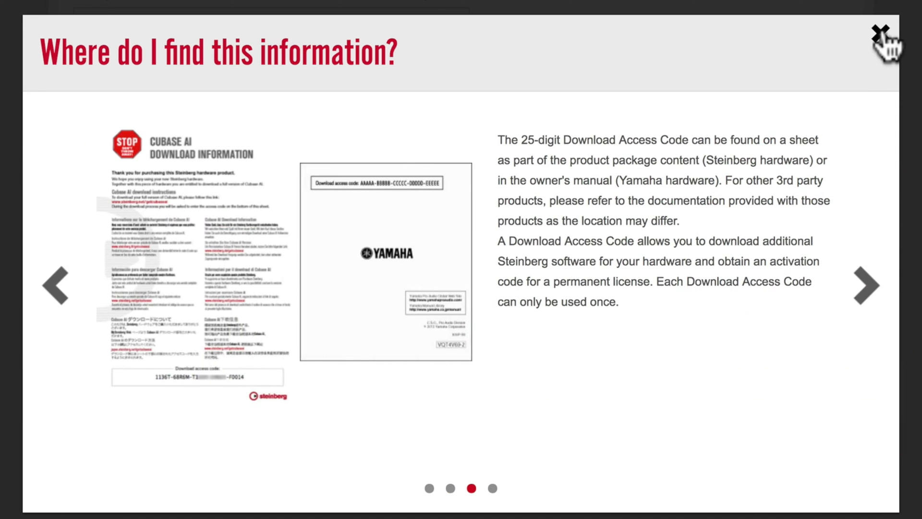
pyautogui.click(881, 31)
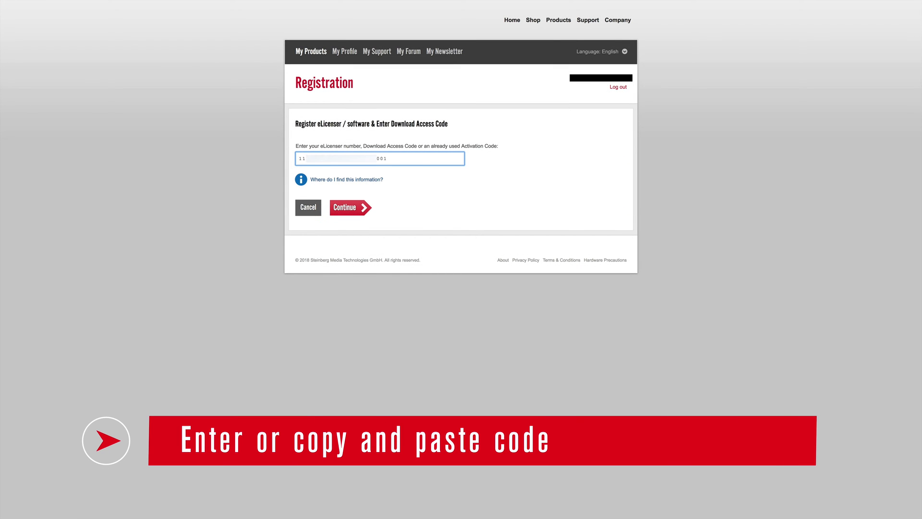
# - Submit the pasted Download Access Code so Cubase AI 9.5 registers successfully
pyautogui.click(350, 207)
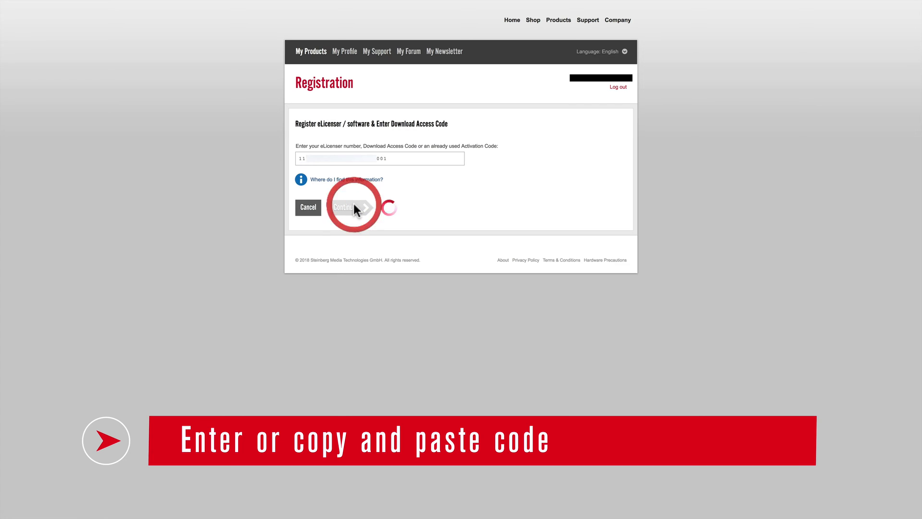
pyautogui.click(343, 207)
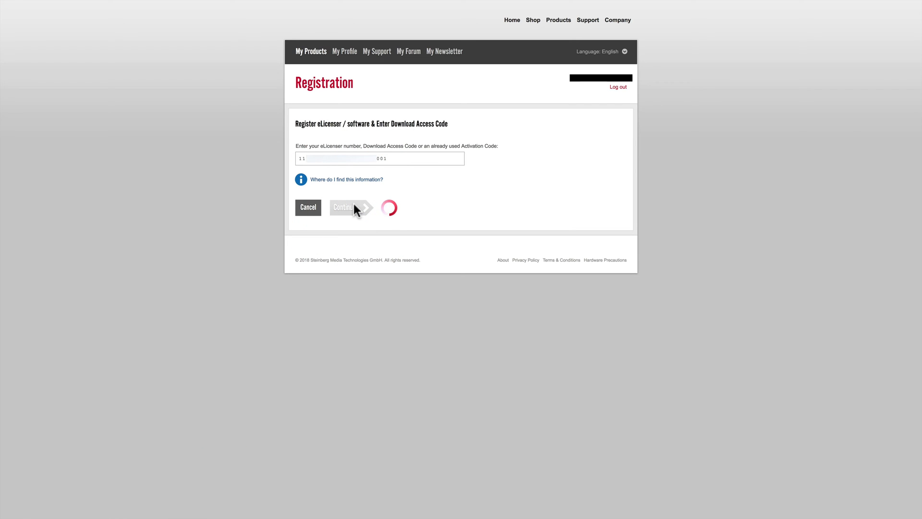
pyautogui.click(349, 207)
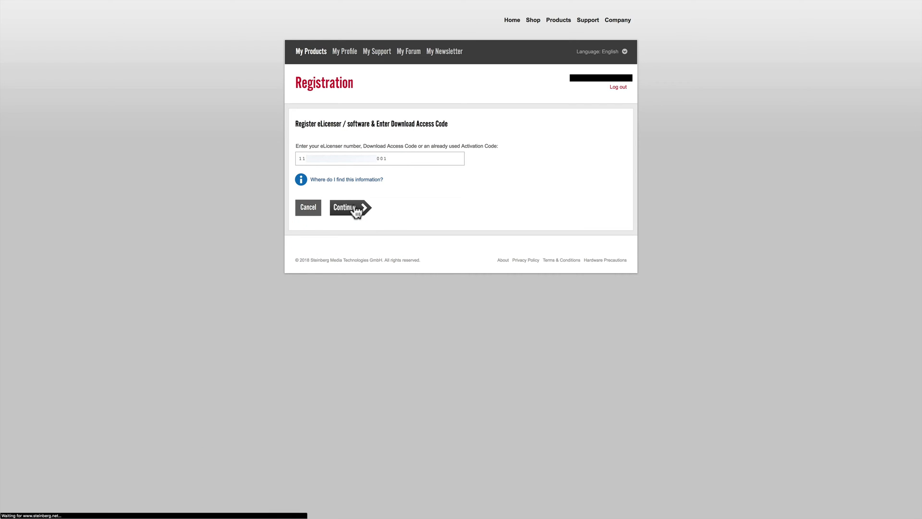
pyautogui.click(347, 208)
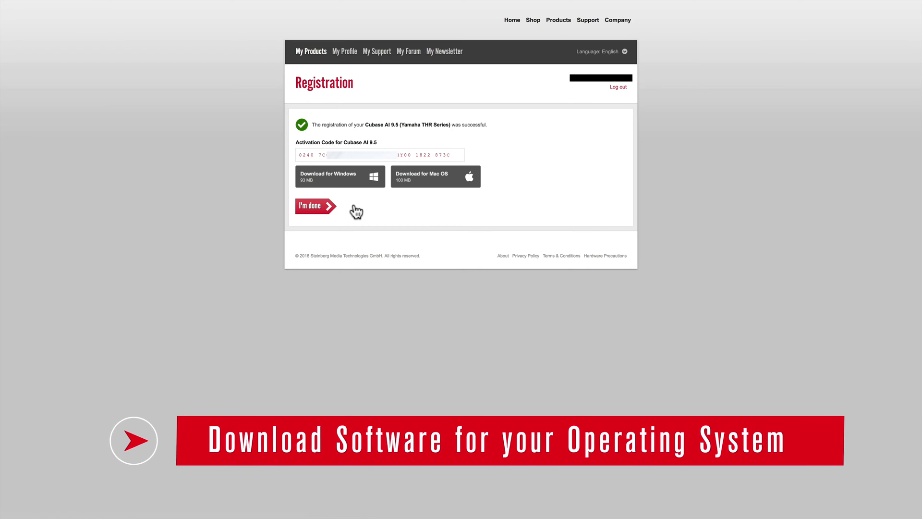
# - Download Cubase AI 9.5 for Mac OS and copy its Activation Code from My products
pyautogui.click(434, 177)
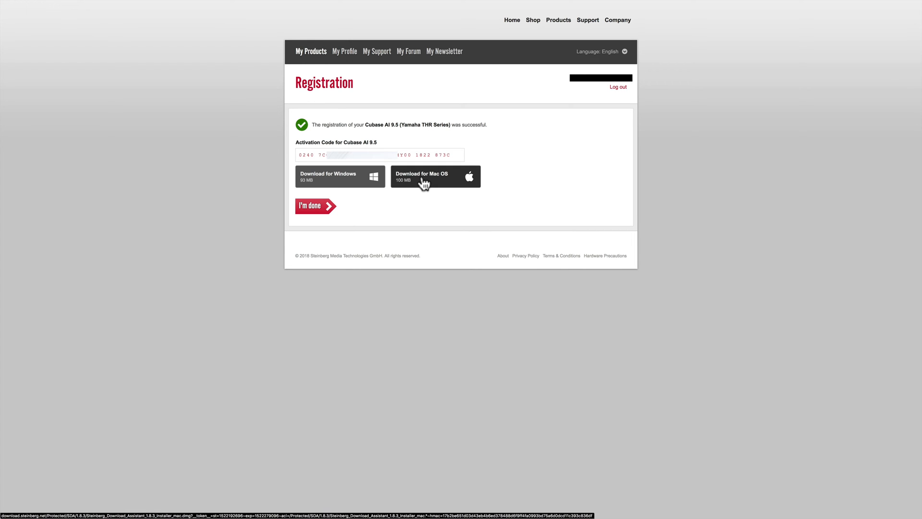
pyautogui.click(435, 177)
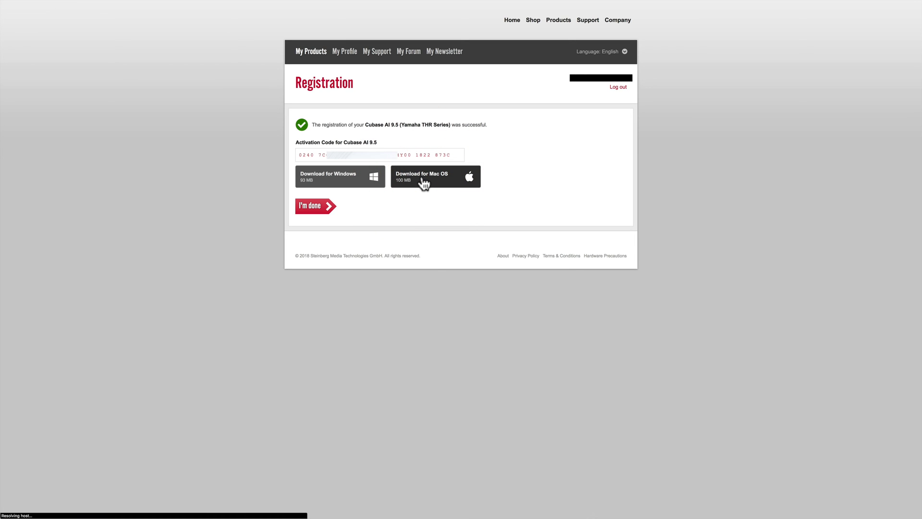
pyautogui.moveTo(520, 271)
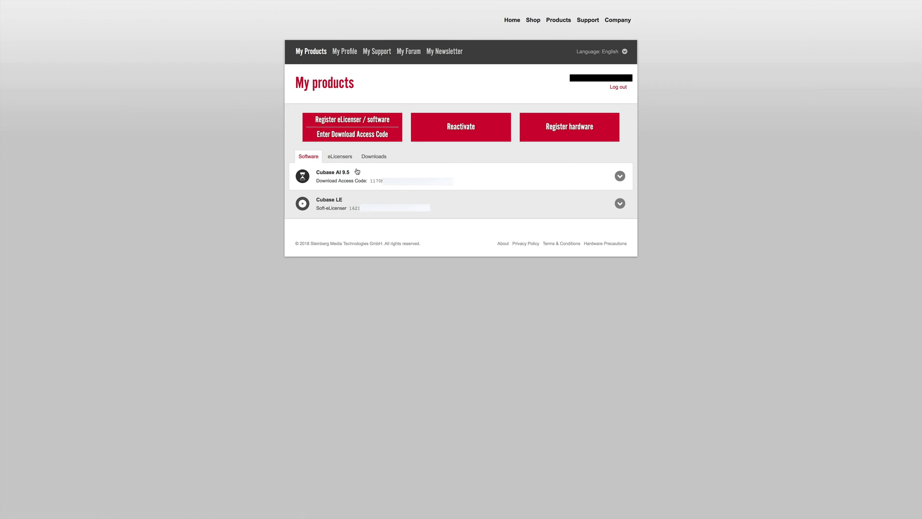
pyautogui.click(620, 175)
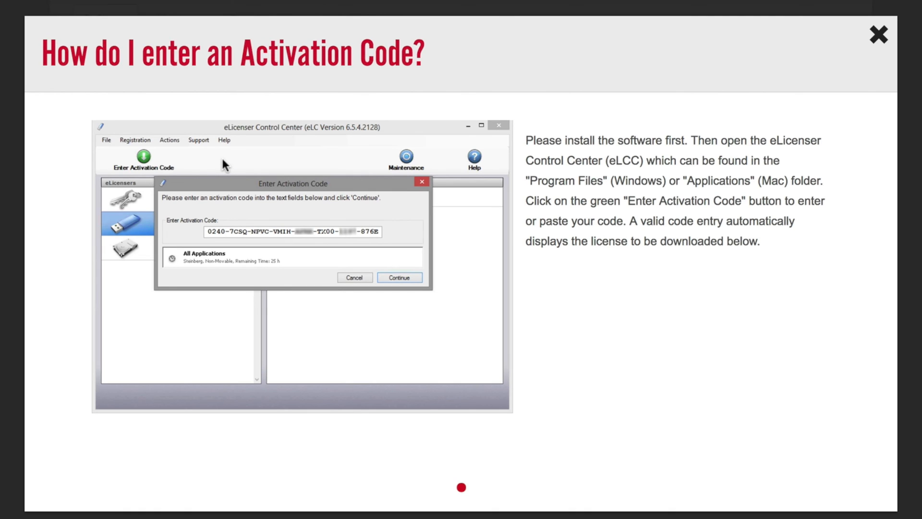
pyautogui.moveTo(563, 122)
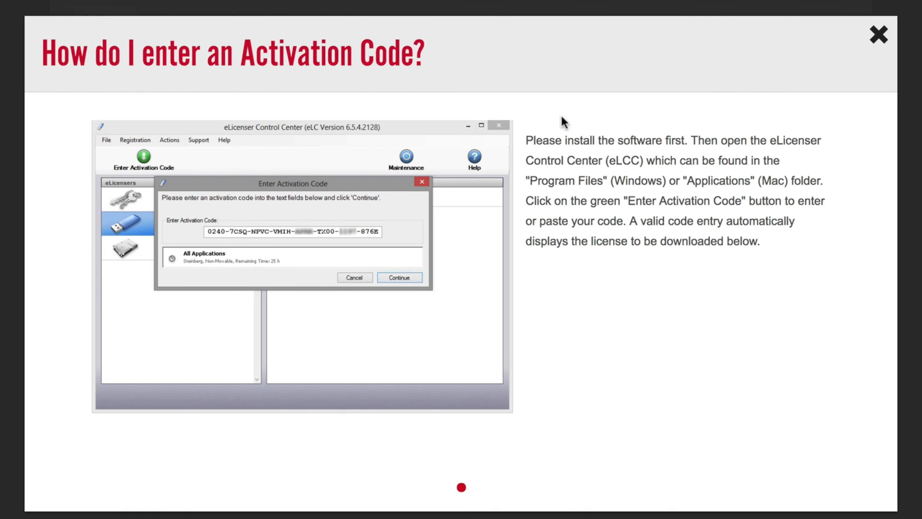
pyautogui.click(879, 34)
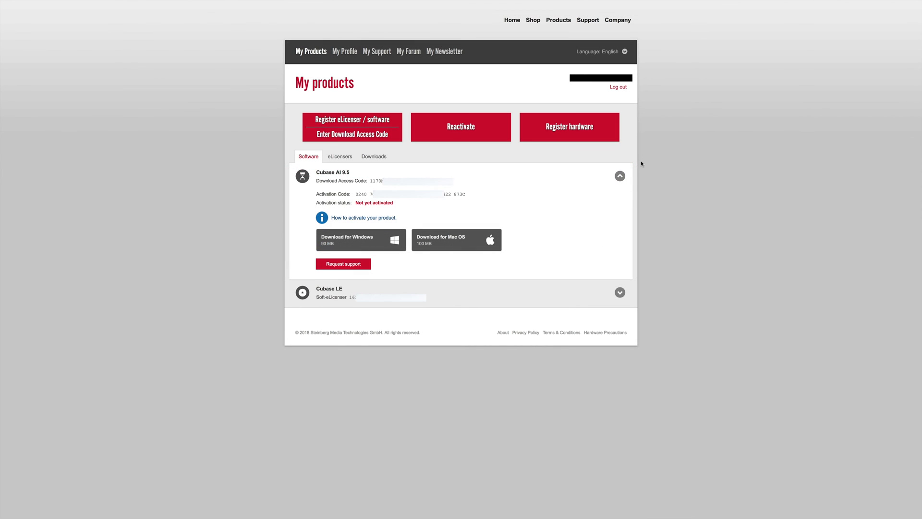
pyautogui.moveTo(466, 195)
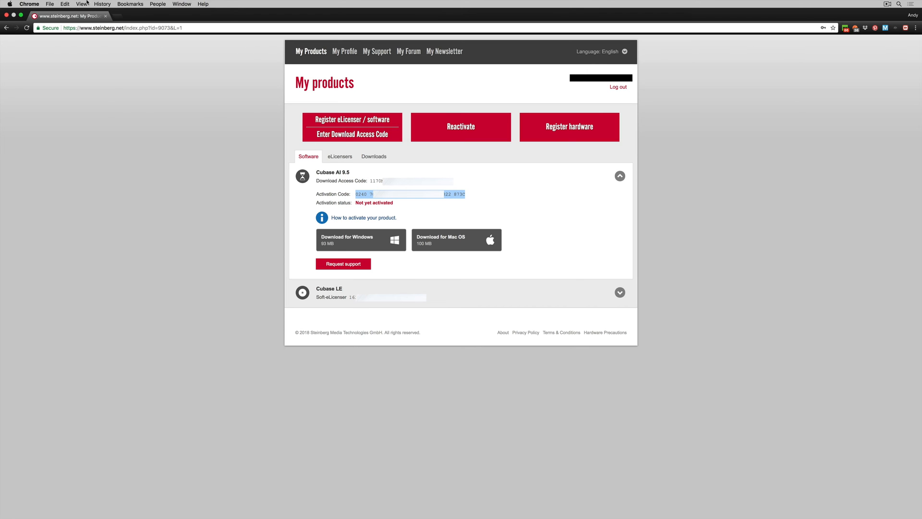
pyautogui.click(65, 4)
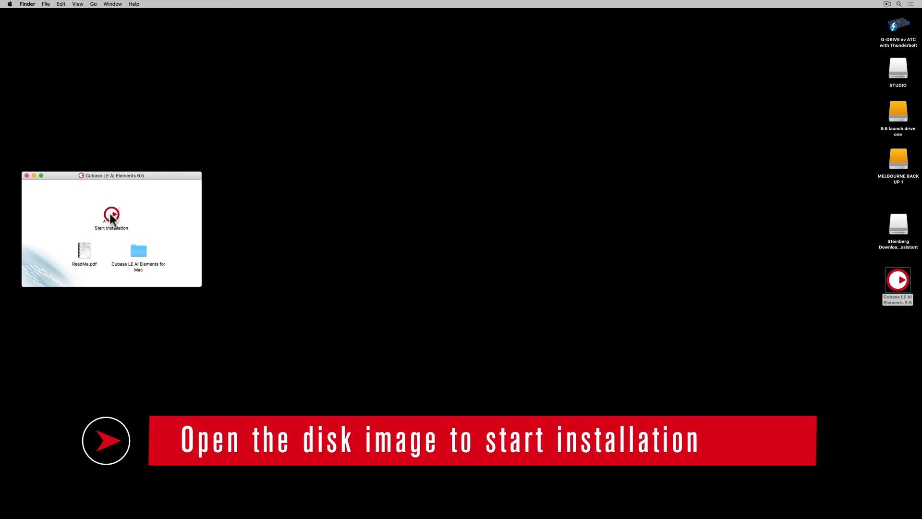
# - Run Start Installation, agree to the license and install Cubase LE AI Elements 9.5 on Macintosh HD
pyautogui.click(84, 249)
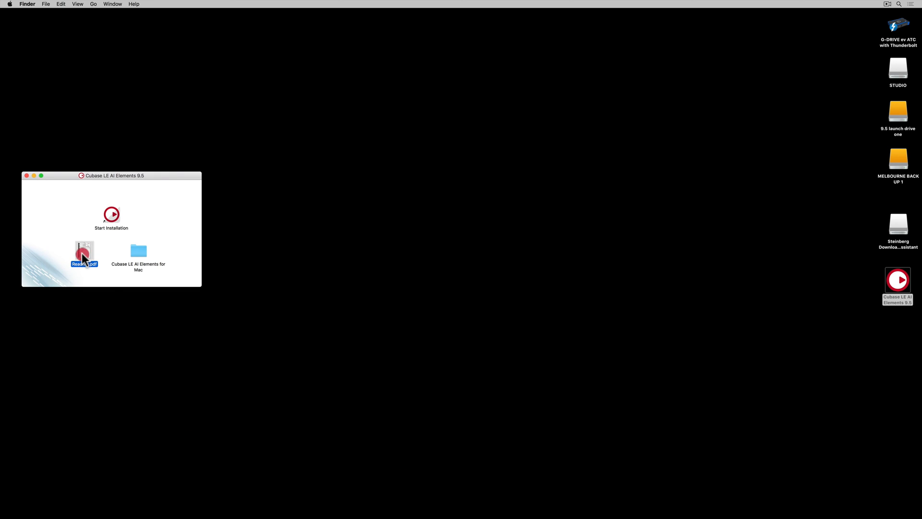
pyautogui.doubleClick(85, 250)
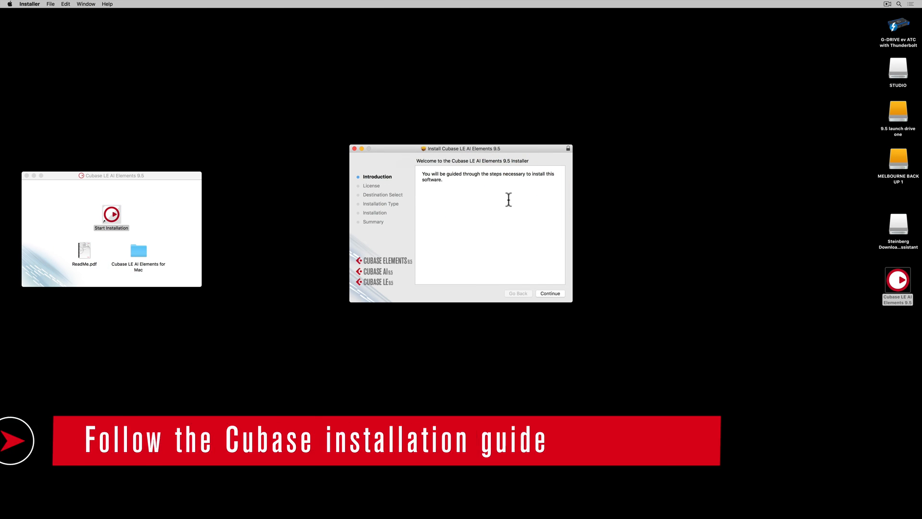
pyautogui.click(549, 293)
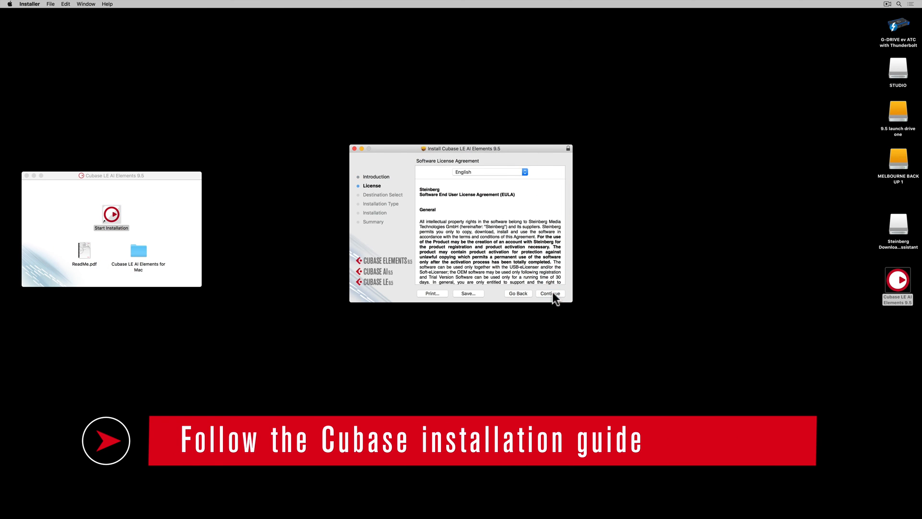
pyautogui.click(549, 294)
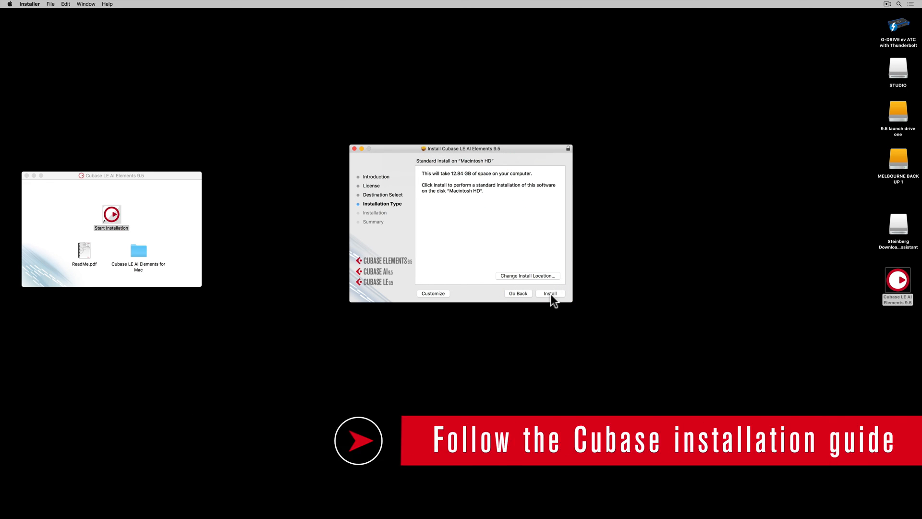
pyautogui.click(549, 294)
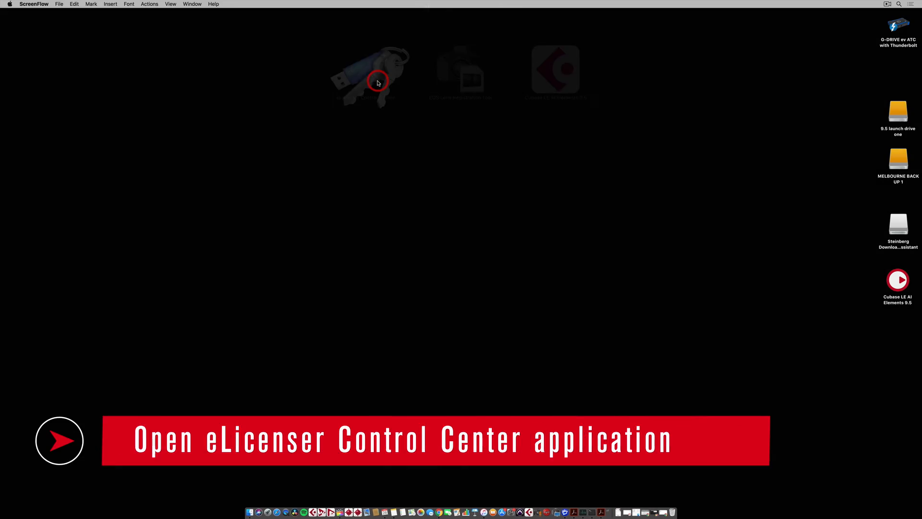
# - Launch eLicenser Control Center and perform the maintenance tasks until all six steps report OK
pyautogui.doubleClick(369, 70)
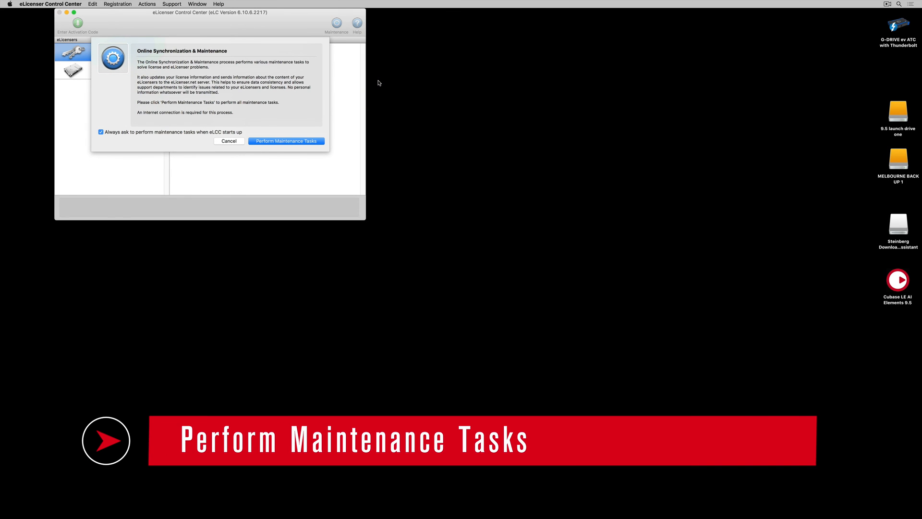
pyautogui.click(286, 140)
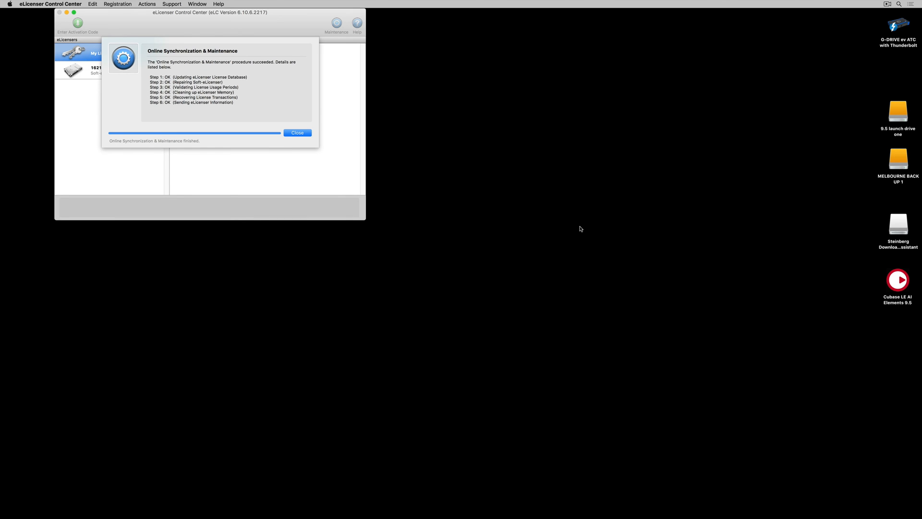
pyautogui.click(297, 133)
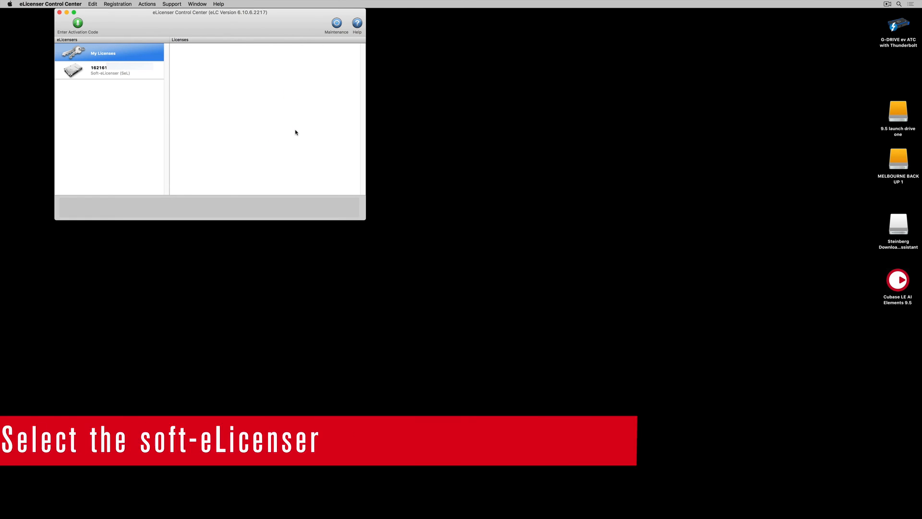
# - Enter the Cubase AI 9.5 activation code and download its license onto the Soft-eLicenser
pyautogui.click(110, 71)
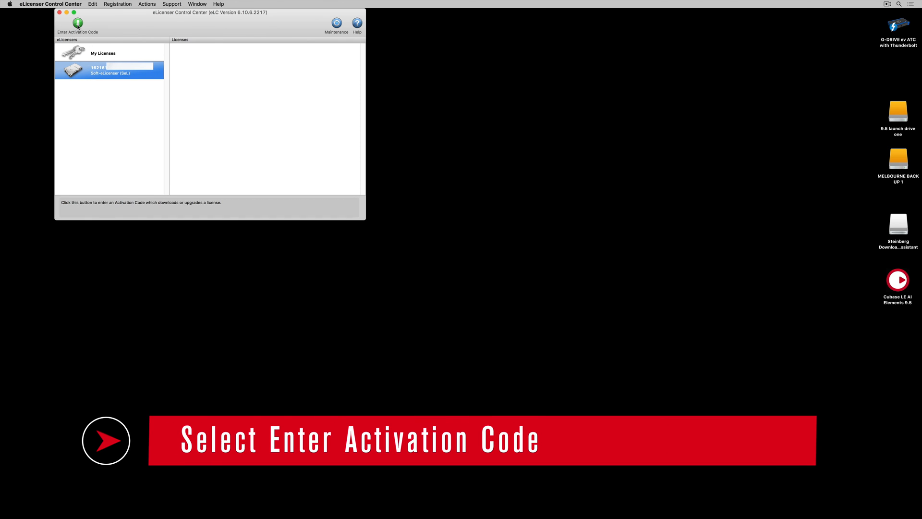
pyautogui.click(77, 23)
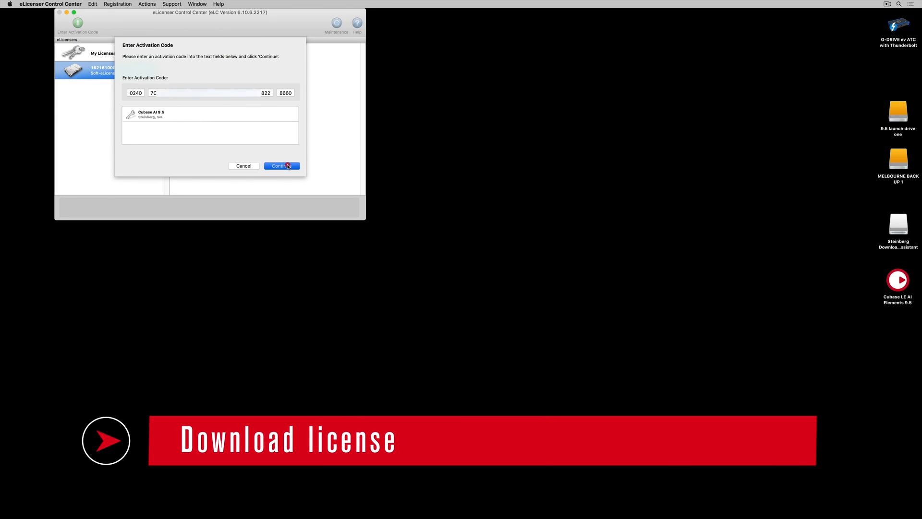
pyautogui.click(281, 165)
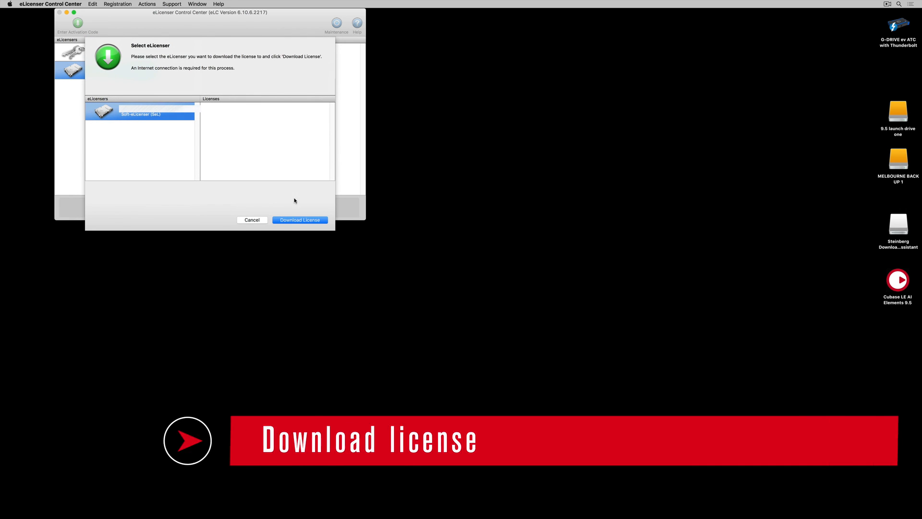
pyautogui.click(300, 219)
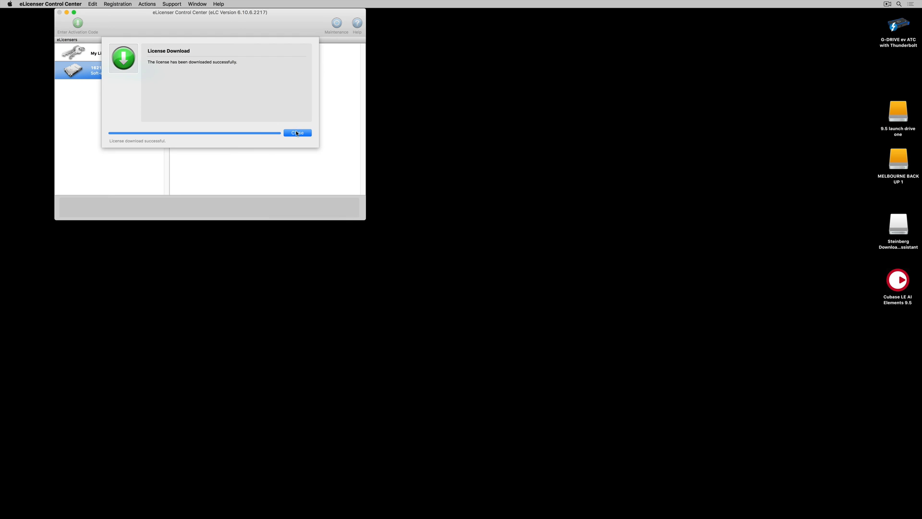
pyautogui.click(297, 132)
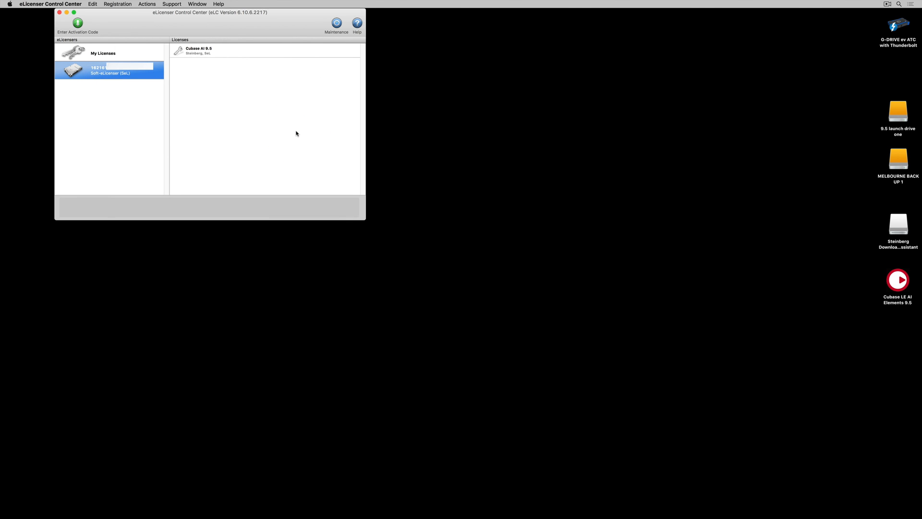